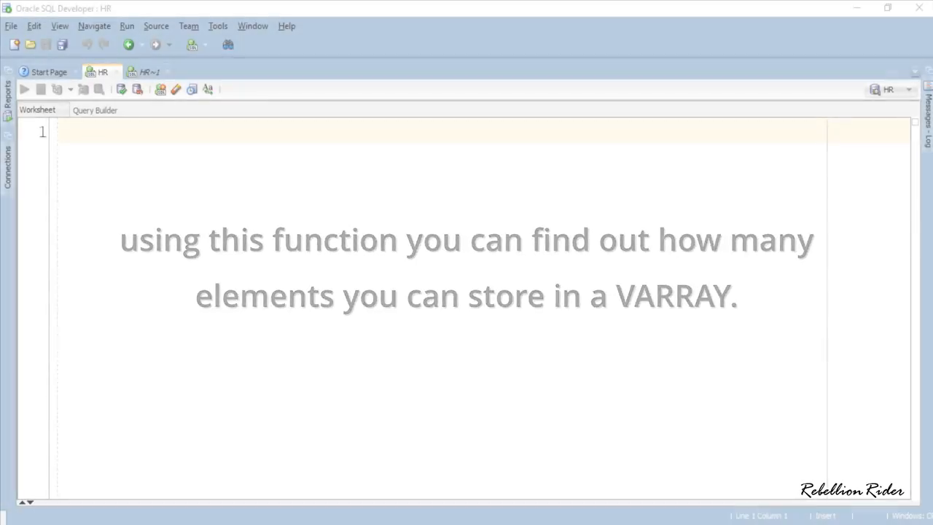
Enable SERVEROUTPUT and declare type inBlock_vry as VARRAY(5) OF NUMBER, initializing vry_obj.
type("SET SERVEROUTPUT ON;")
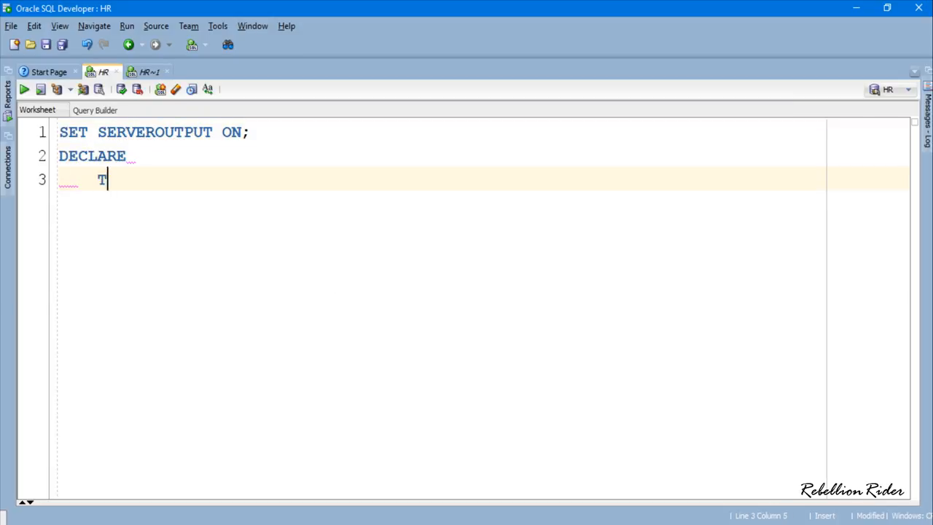
type("YPE inBlock_vry IS")
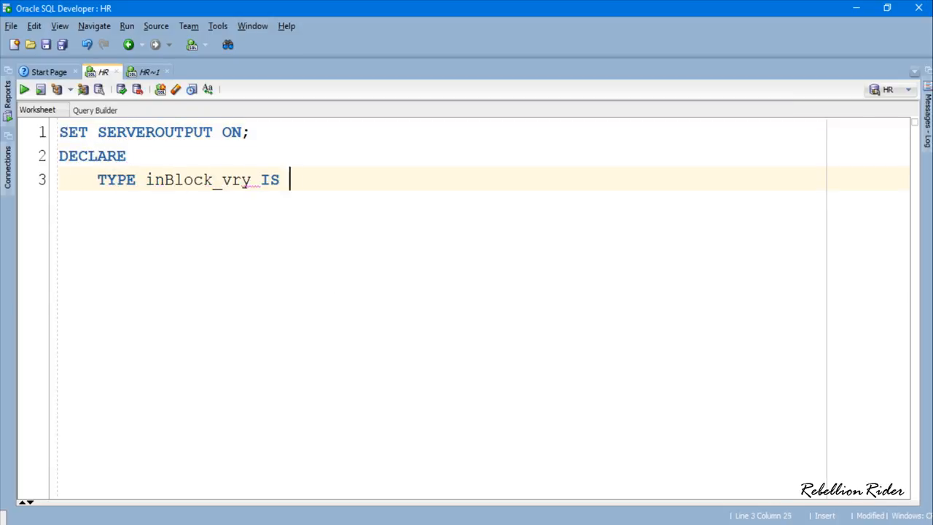
type("VARRAY (5) OF NUMBER")
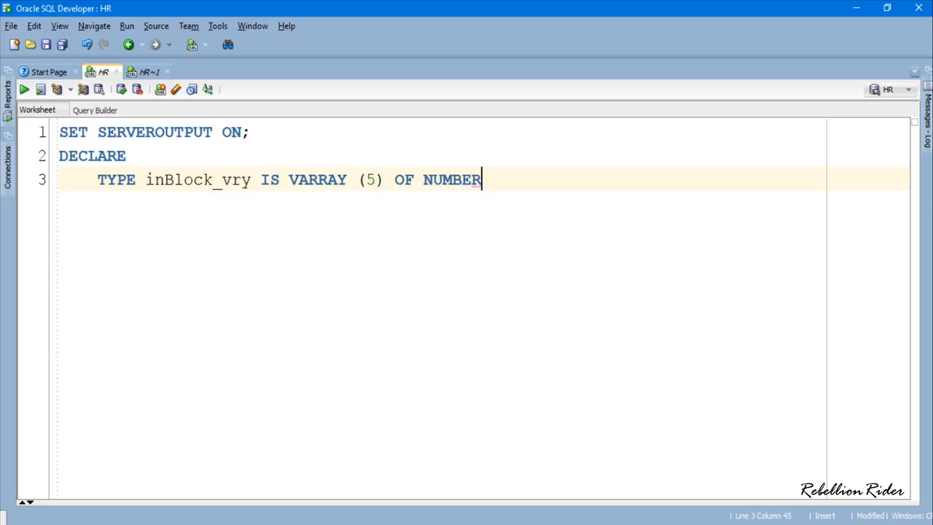
type(";")
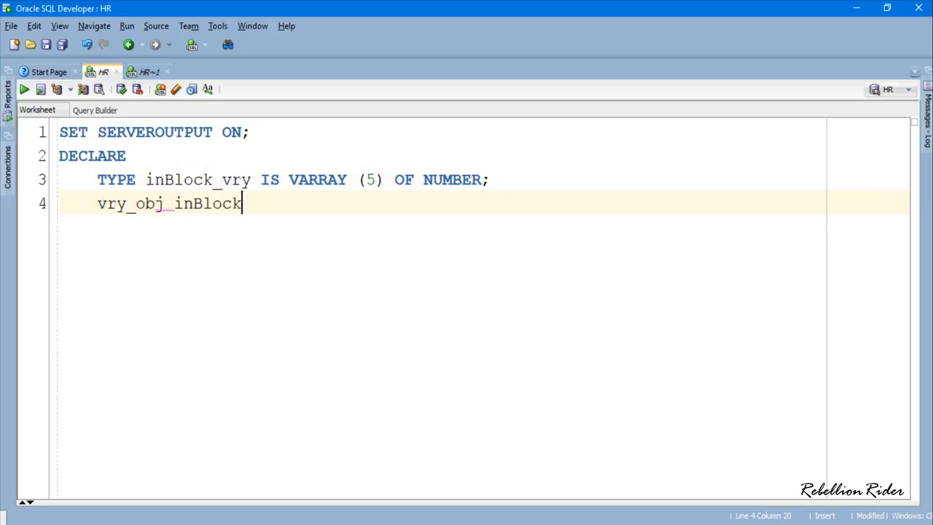
type("_vry := inBlock")
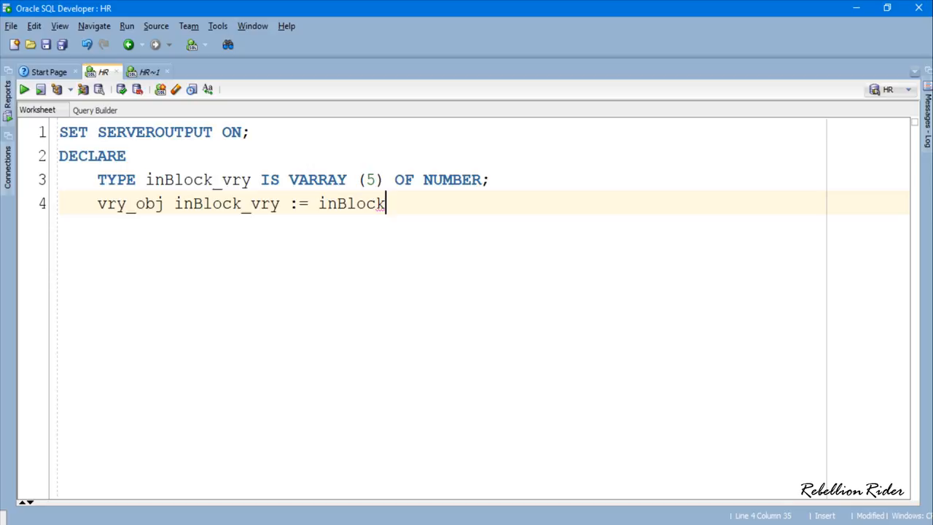
type("_vry();")
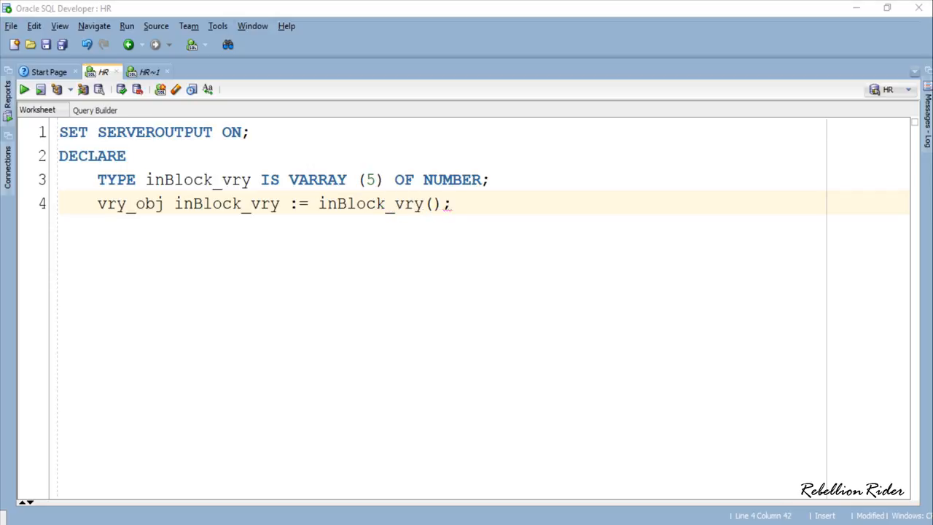
left_click_drag(97, 180, 489, 179)
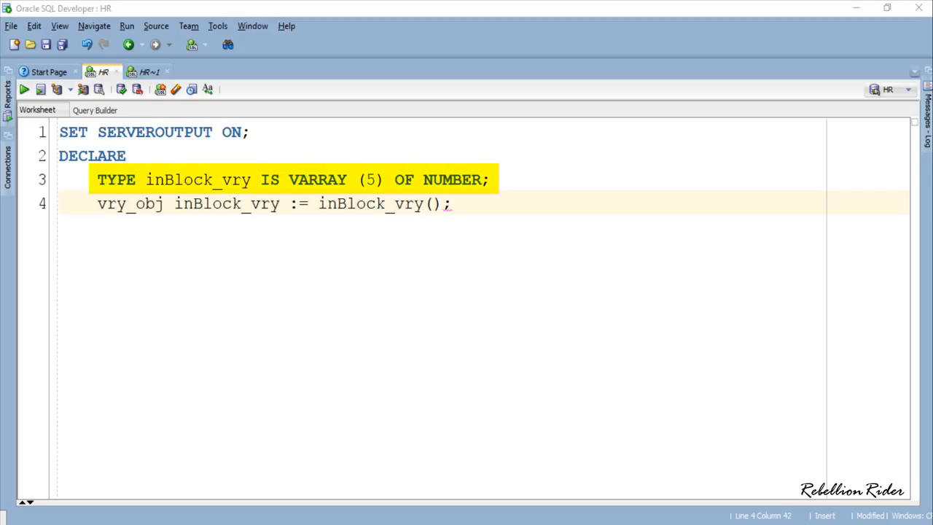
double_click(198, 180)
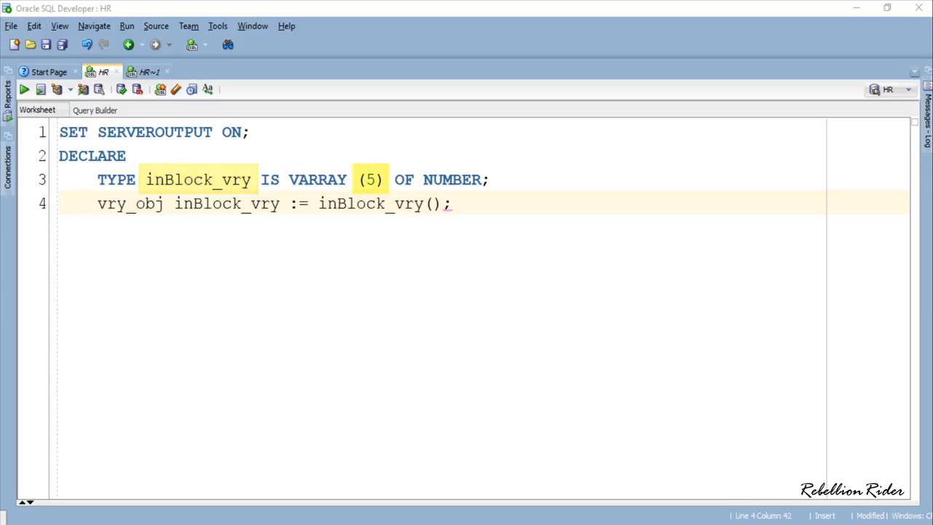
double_click(452, 179)
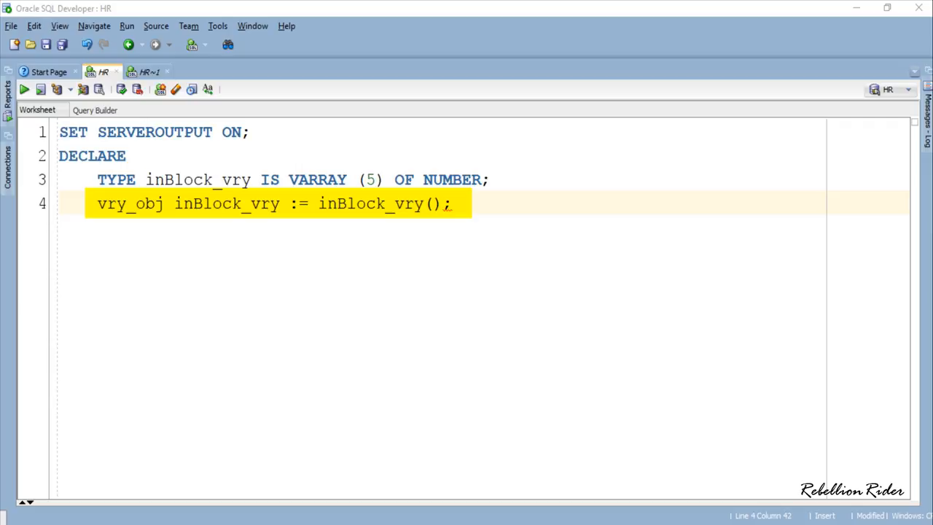
double_click(130, 204)
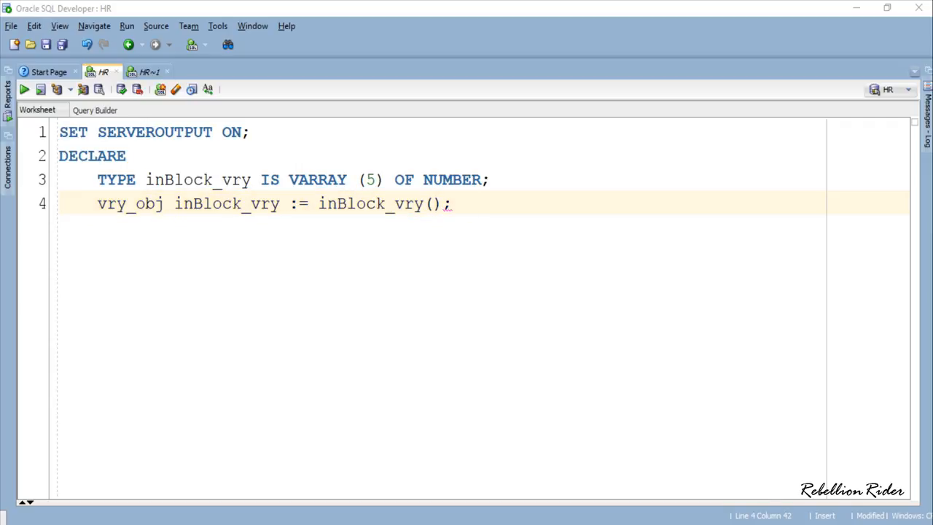
Add a BEGIN body printing 'Total Indexes '||vry_obj.LIMIT, closed with END; and a slash.
type("BEGIN")
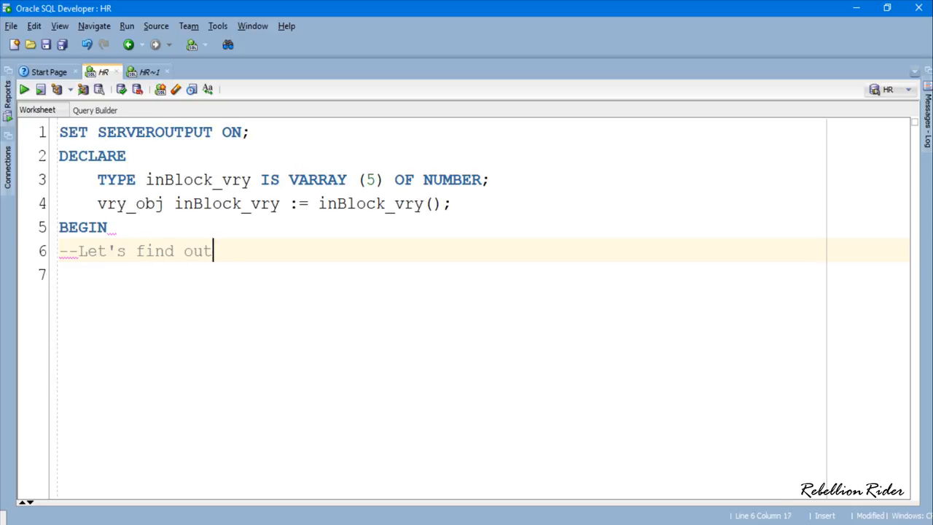
type("total number of indexes in the above")
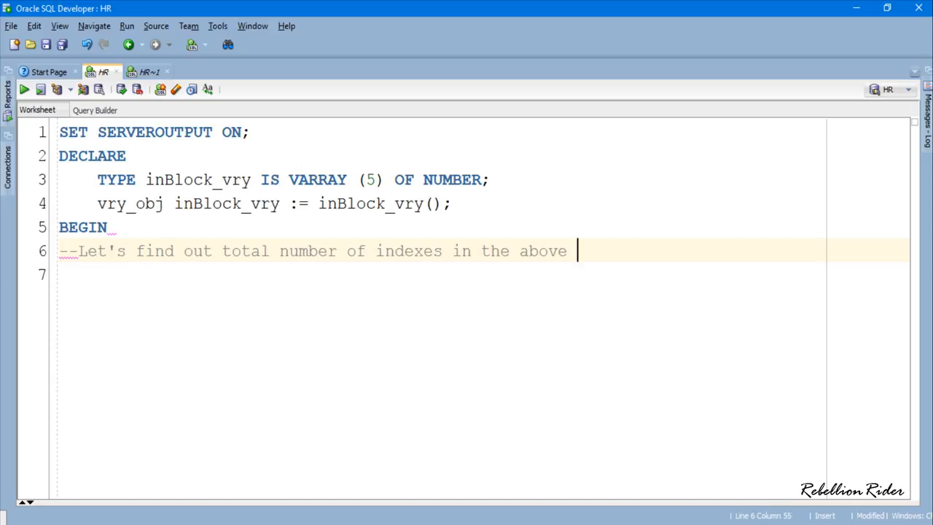
type("VARRAY")
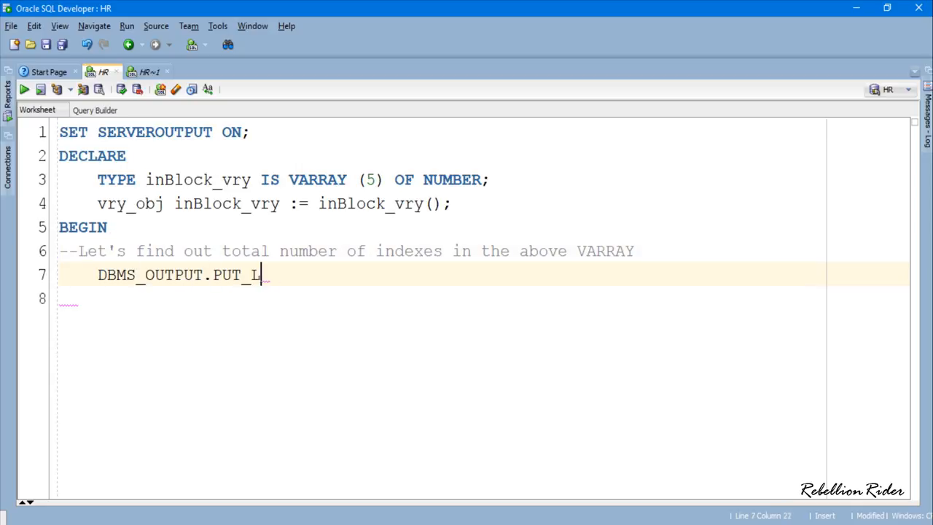
type("INE('Total Indexes")
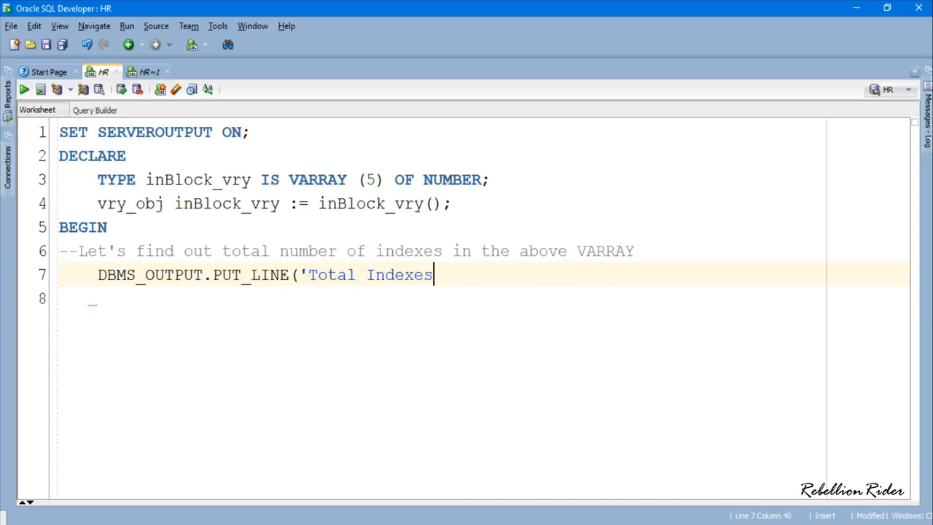
type("'||vry_obj.LIM")
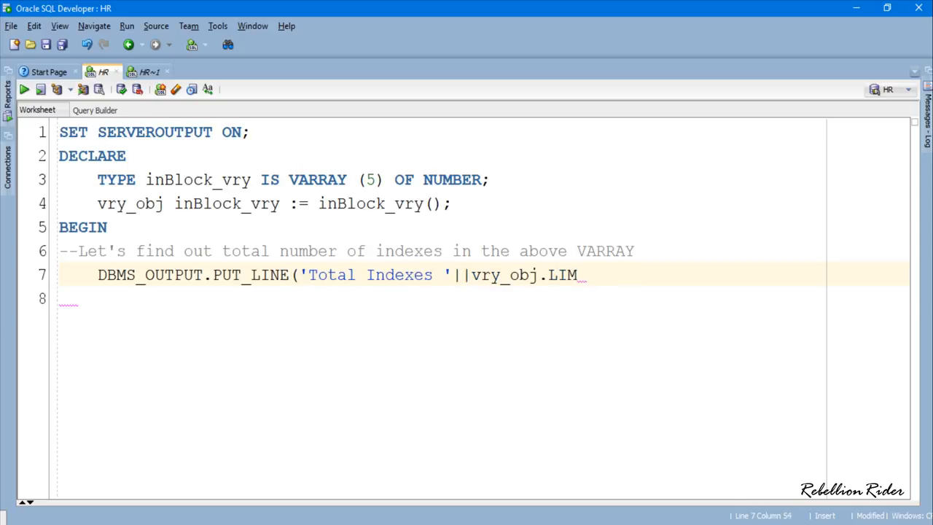
type("IT);")
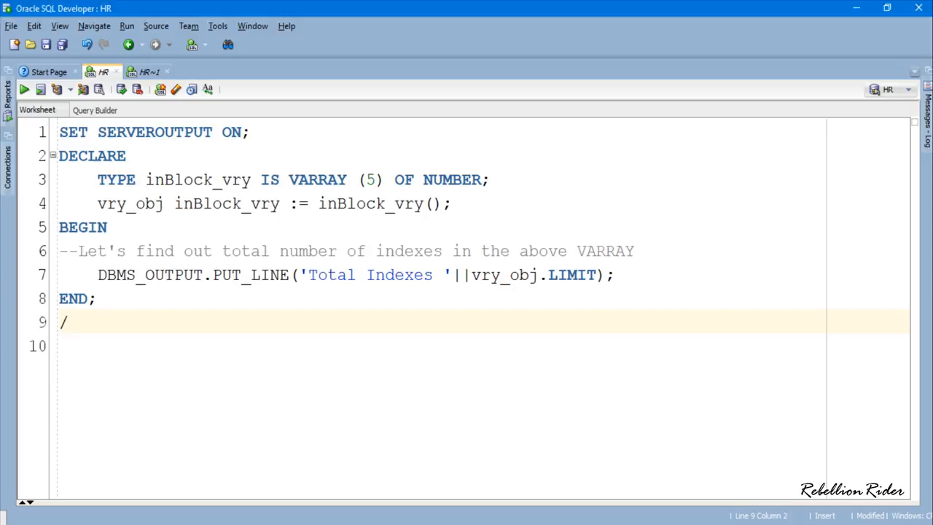
left_click_drag(60, 226, 69, 322)
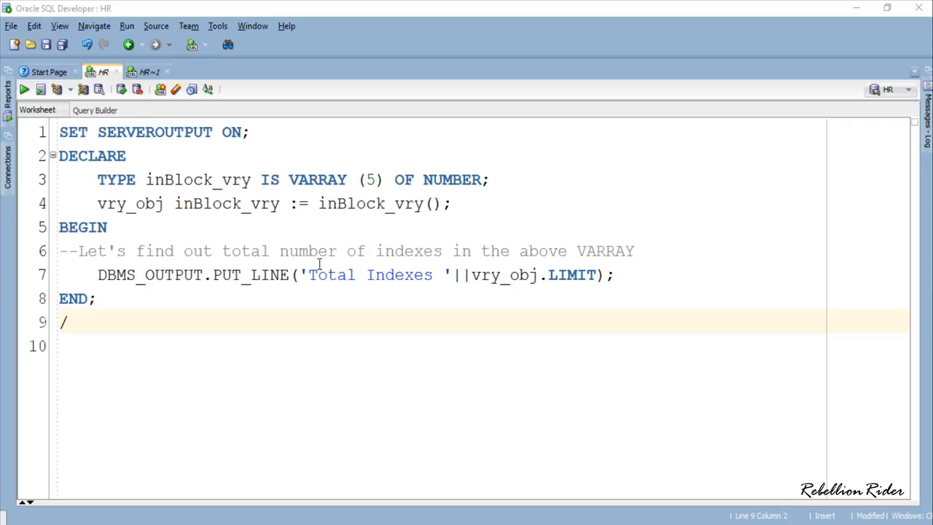
Run the script and confirm the output shows Total Indexes 5.
left_click(40, 89)
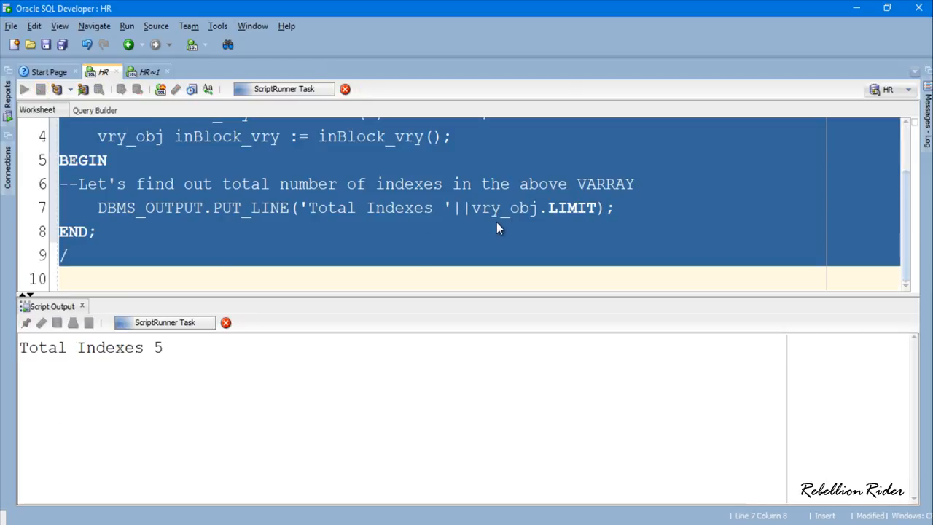
left_click(39, 89)
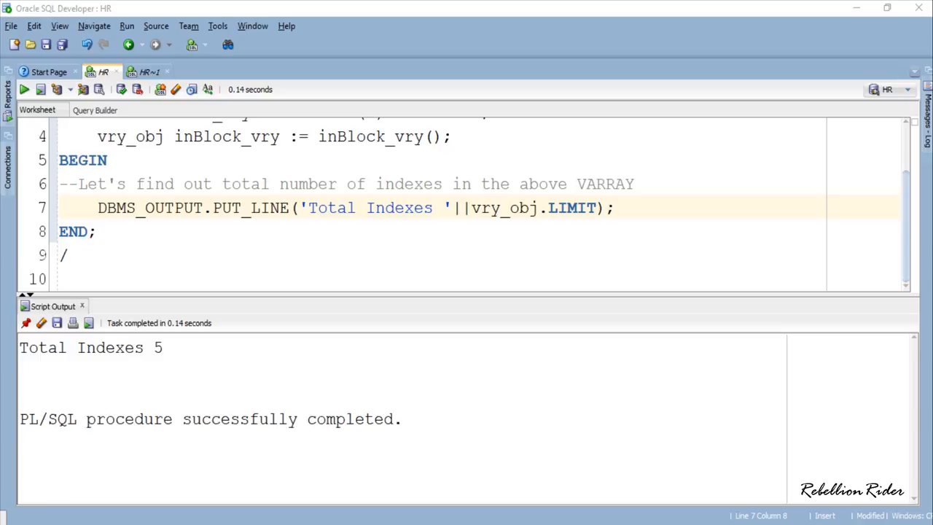
mouse_move(430, 326)
type("DBMS_OUT")
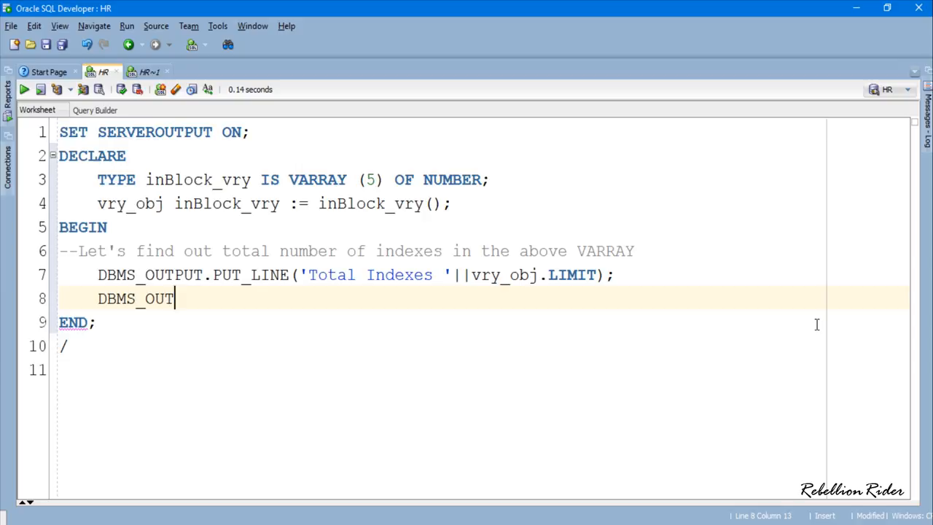
Add a 'Result of function COUNT' output line and rerun, showing COUNT 0.
type("PUT.PUT_LINE('Result of")
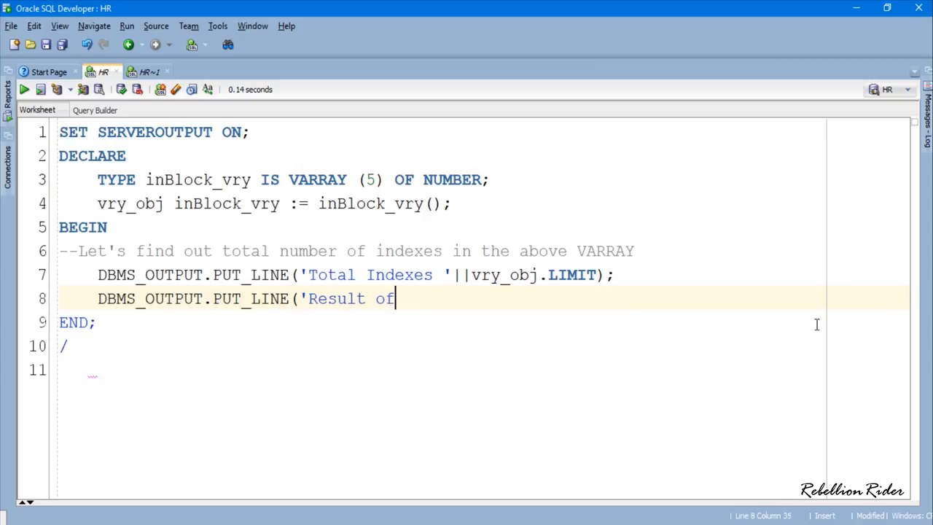
type("function COUNT '||vry_")
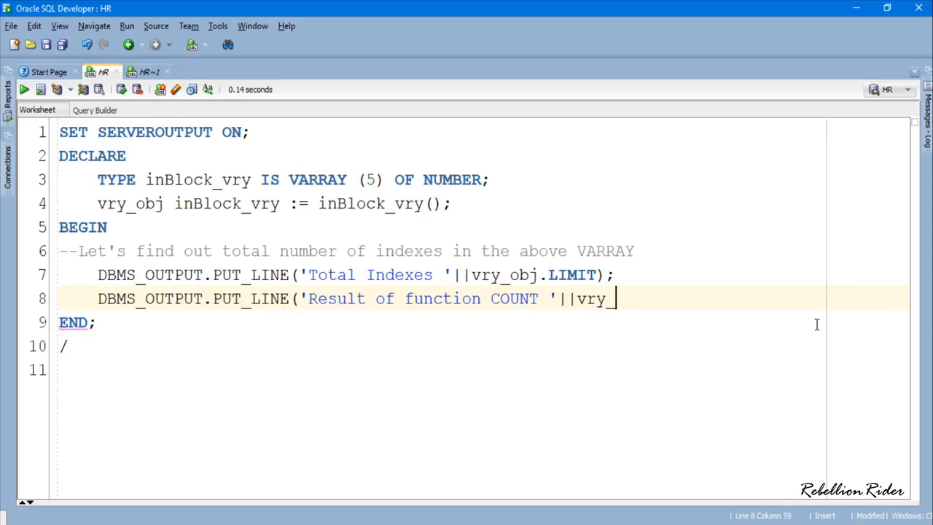
type("obj.COUNT);")
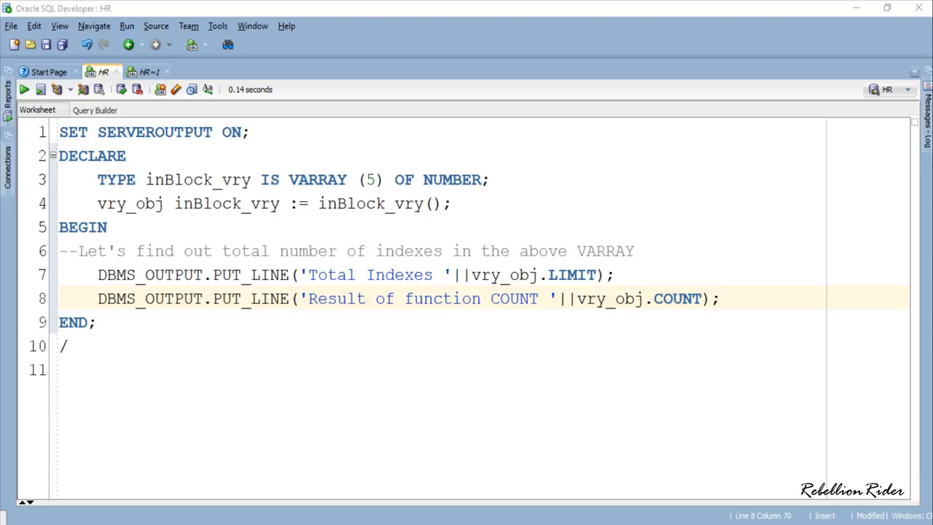
left_click(520, 299)
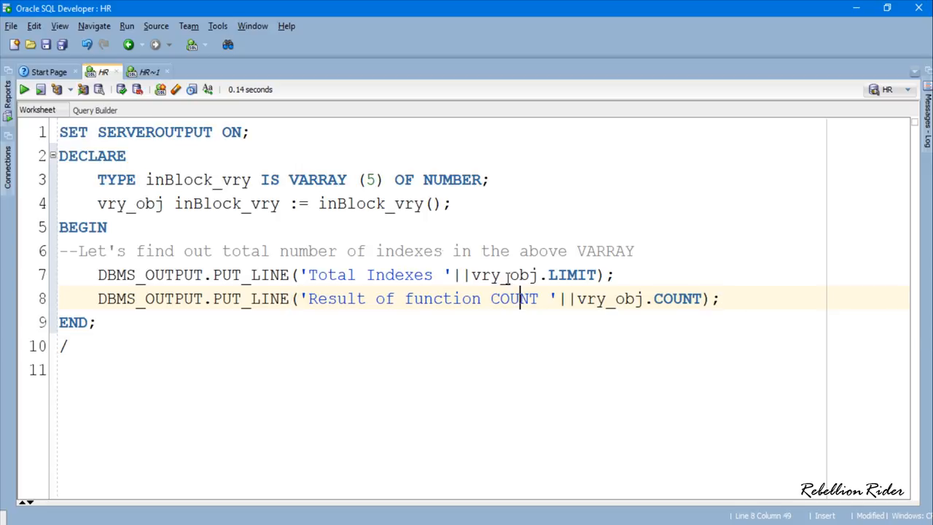
left_click(23, 89)
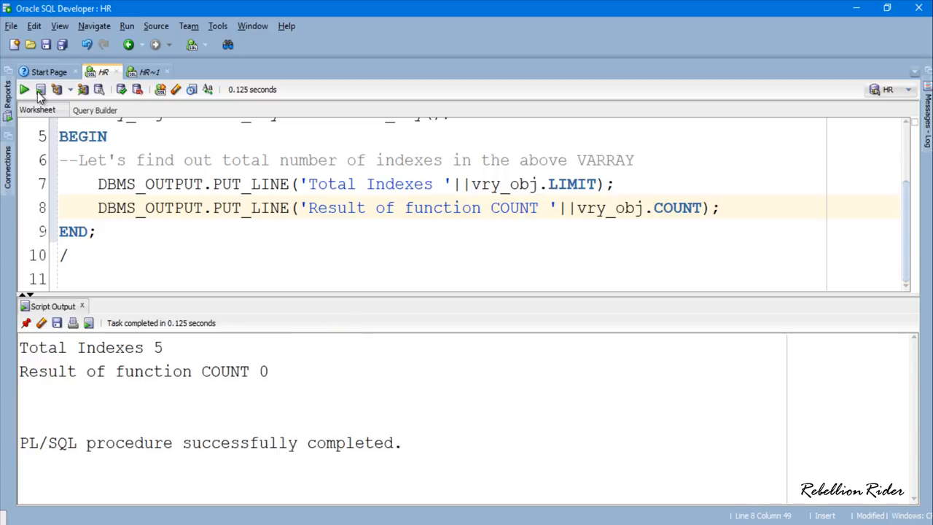
scroll("up", 3)
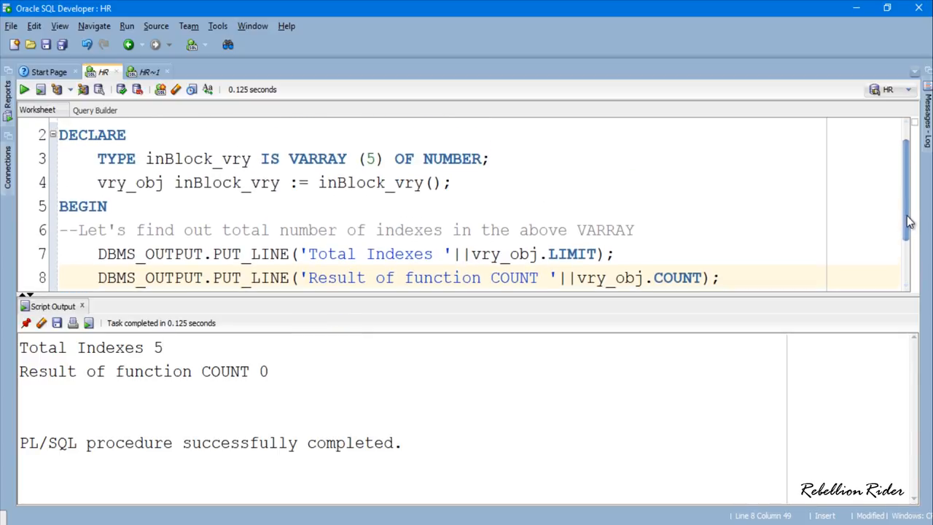
scroll("up", 3)
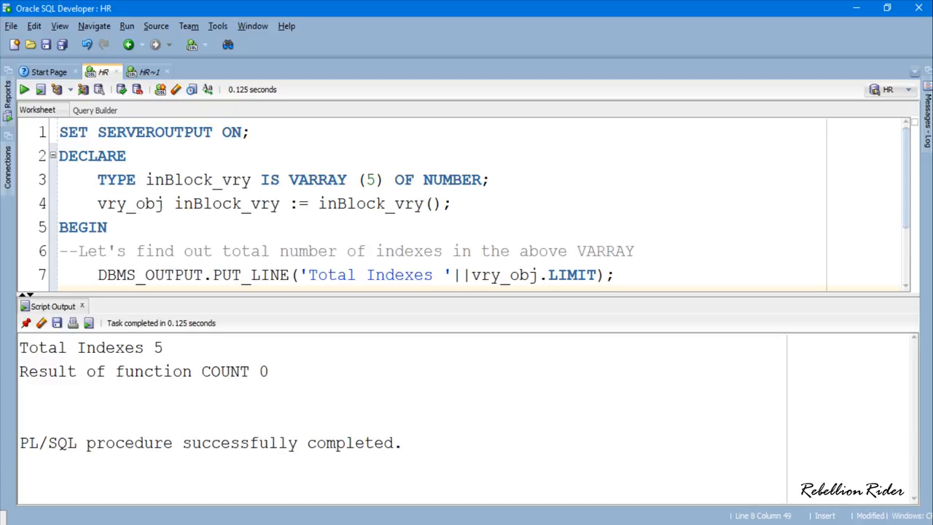
left_click(164, 347)
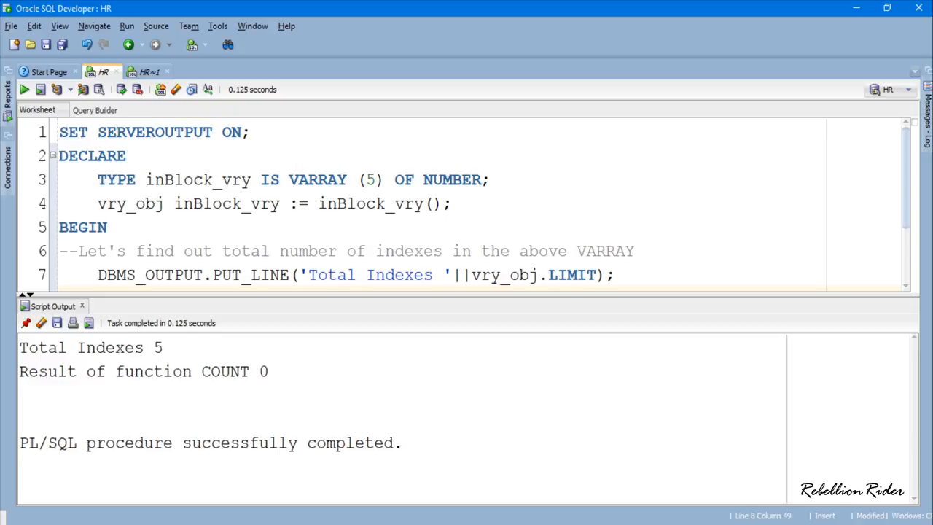
triple_click(291, 179)
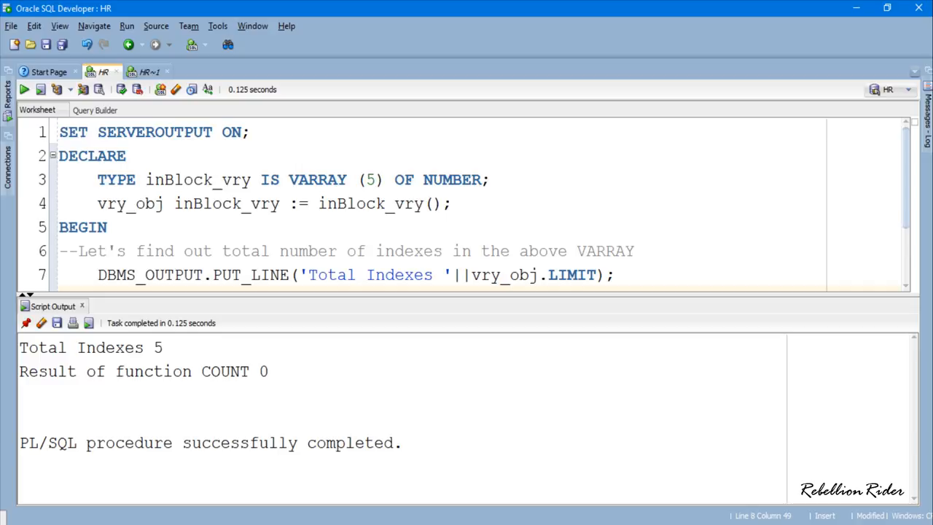
left_click(164, 347)
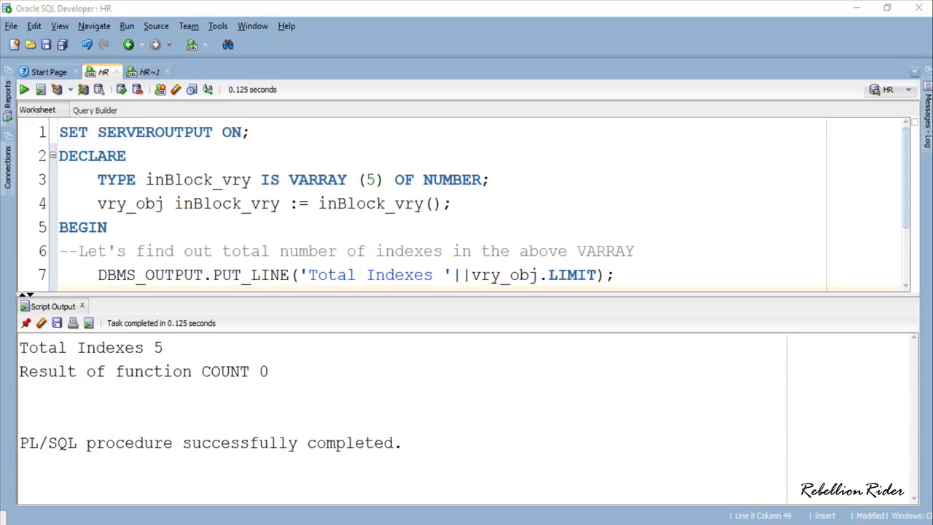
mouse_move(229, 322)
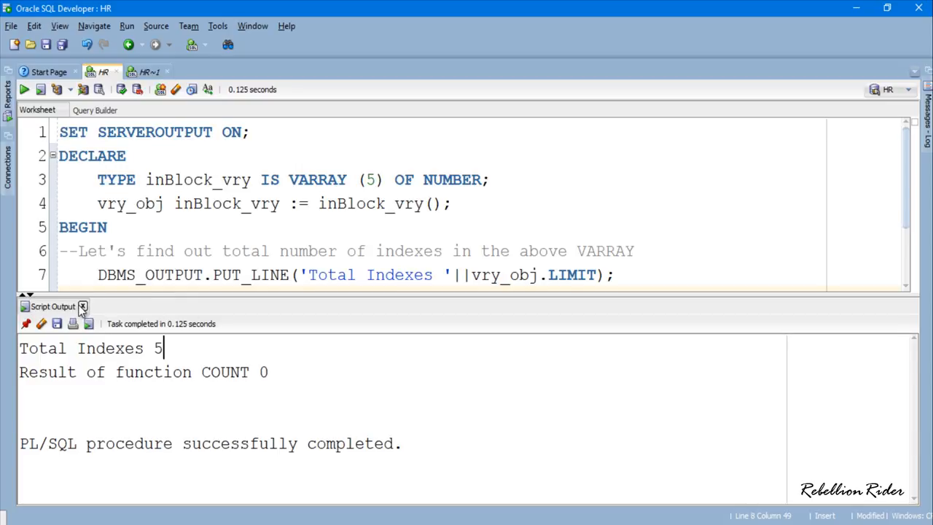
Close the script output and add vry_obj.EXTEND; and vry_obj(1) := 10; to the block.
left_click(81, 306)
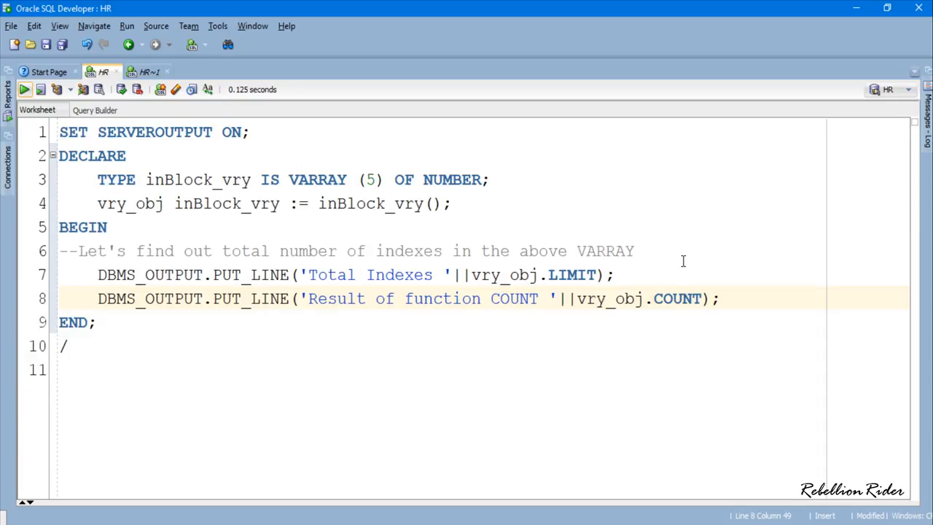
left_click(635, 251)
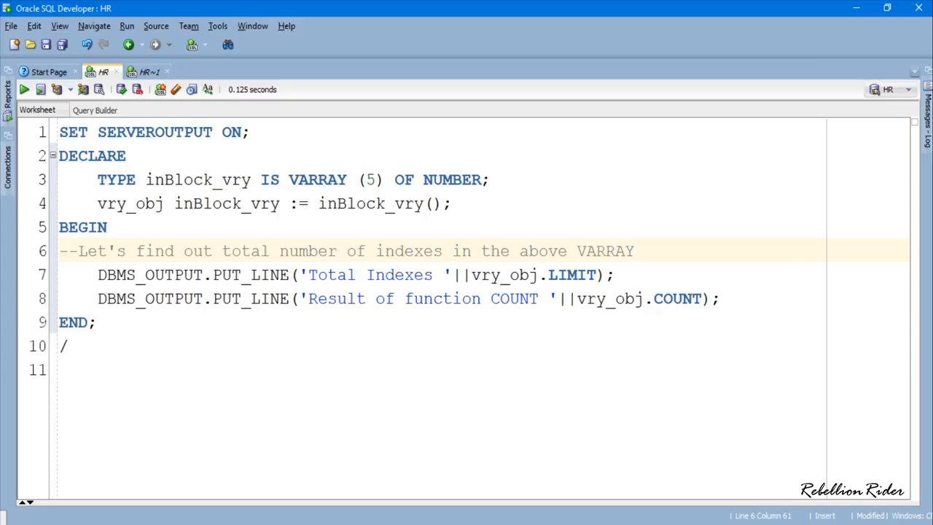
type("vry_obj.EX")
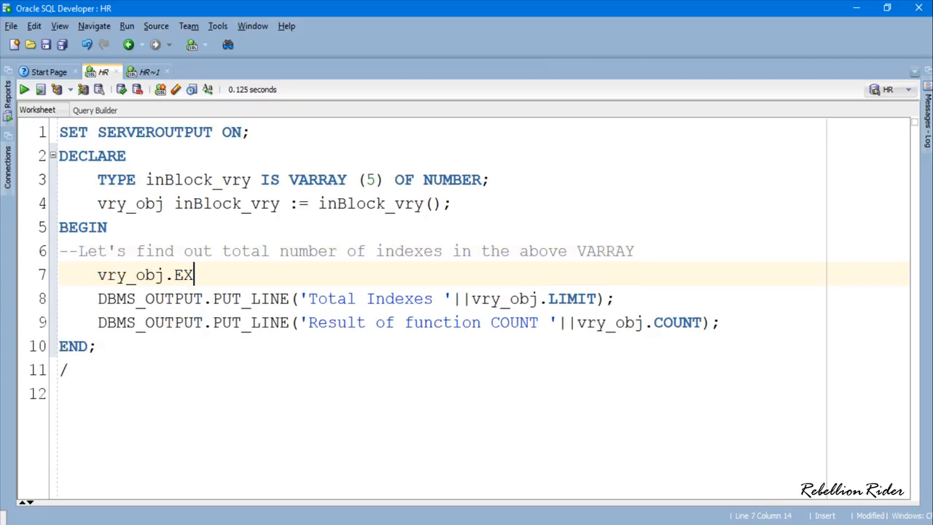
type("TEND;")
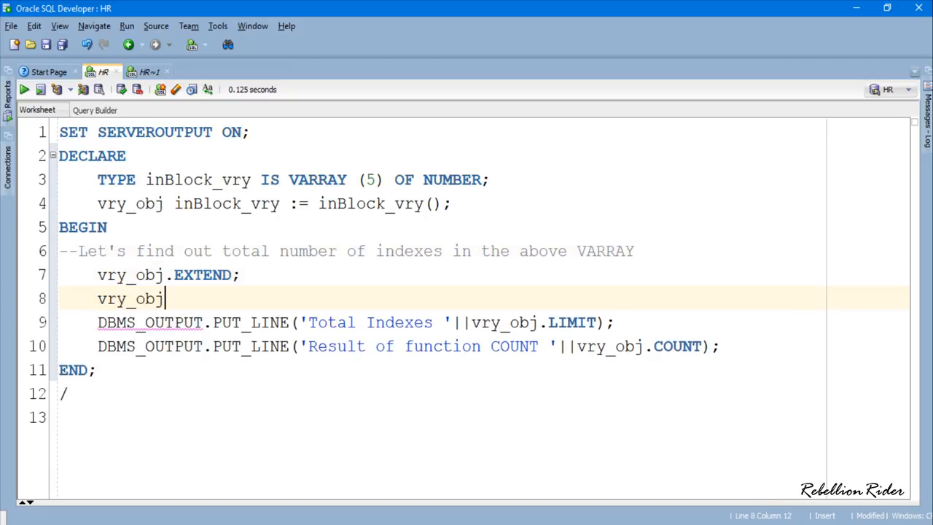
type("(1) := 10;")
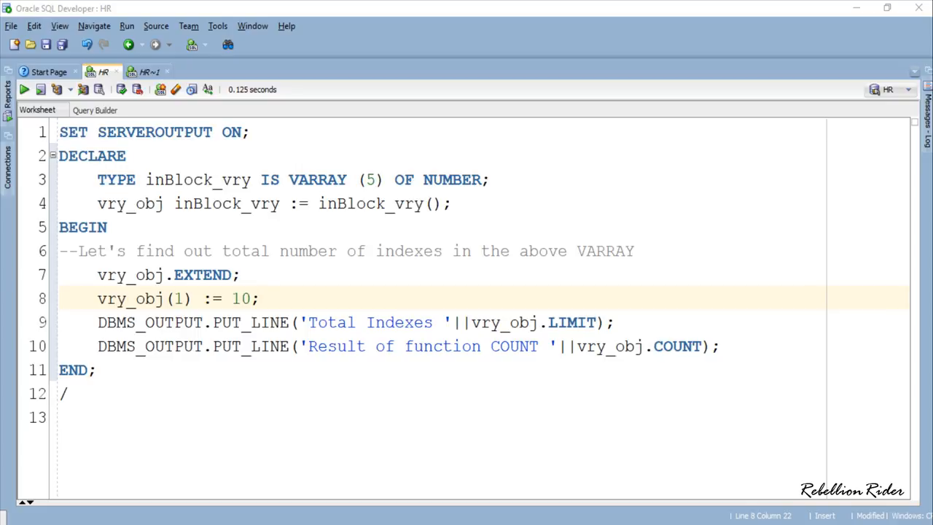
Rerun the edited VARRAY block, giving Total Indexes 5 and COUNT 1.
left_click(252, 323)
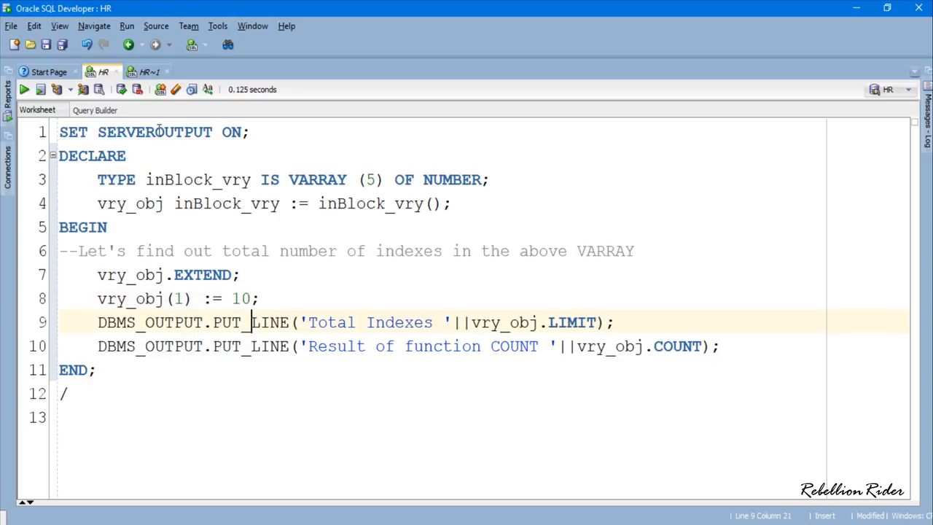
left_click(24, 89)
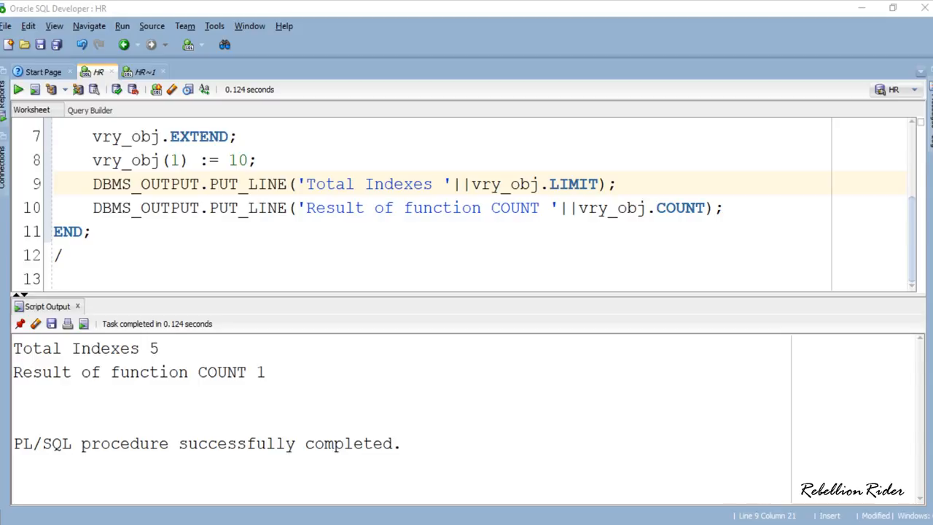
mouse_move(431, 144)
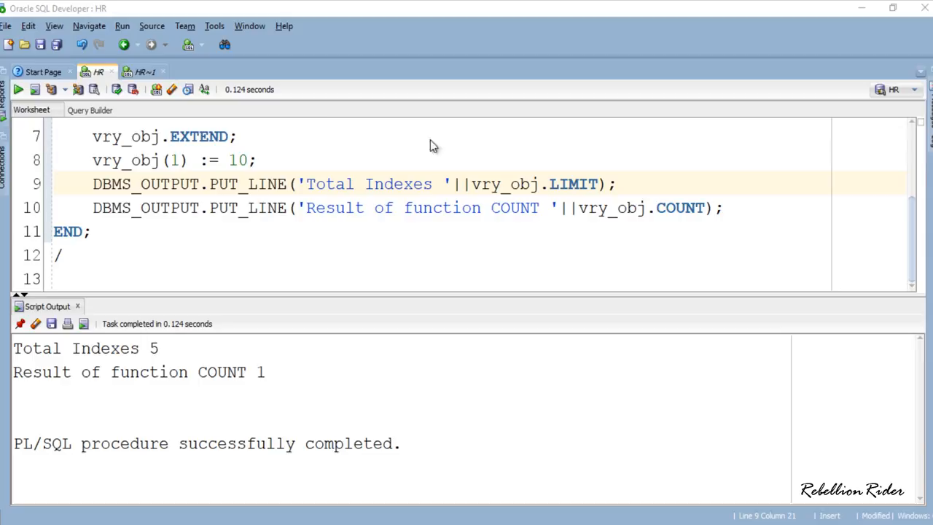
left_click(143, 72)
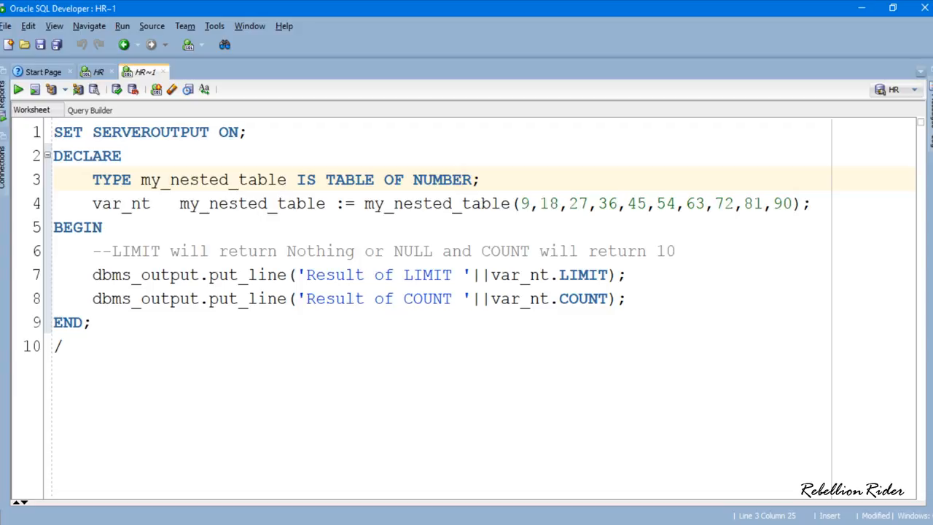
Review the my_nested_table code and run it, showing an empty LIMIT and COUNT 10.
left_click(288, 179)
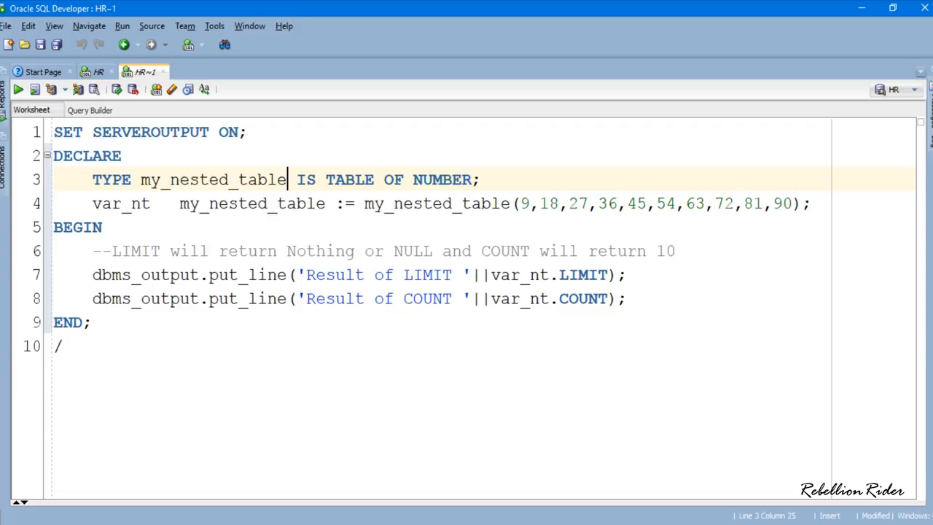
double_click(212, 179)
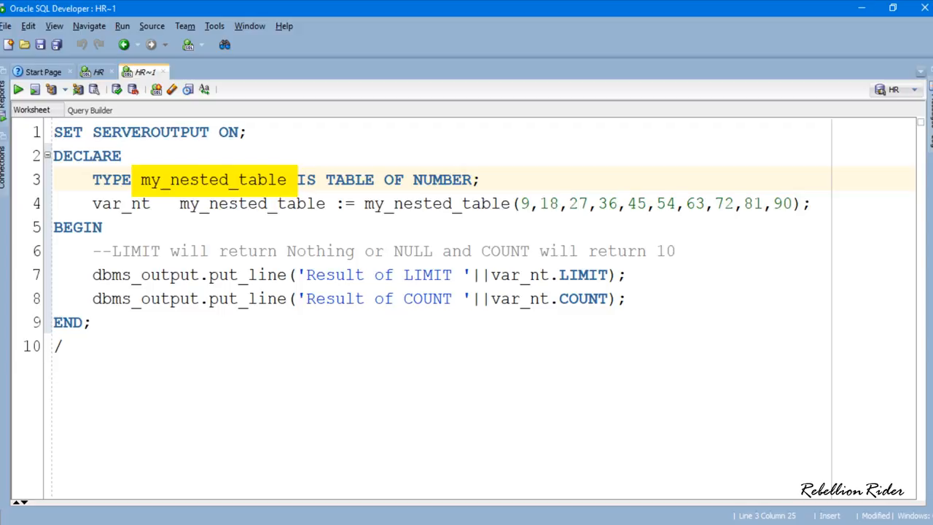
double_click(441, 180)
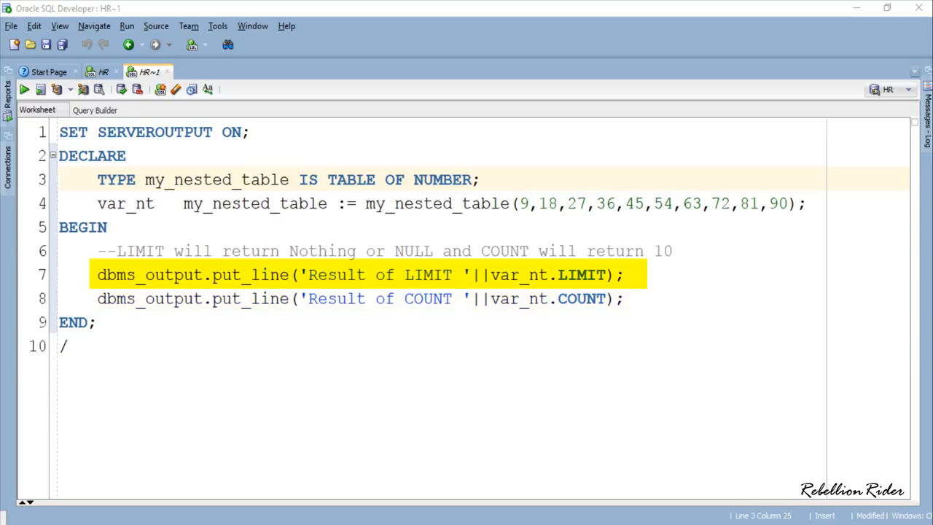
left_click(357, 299)
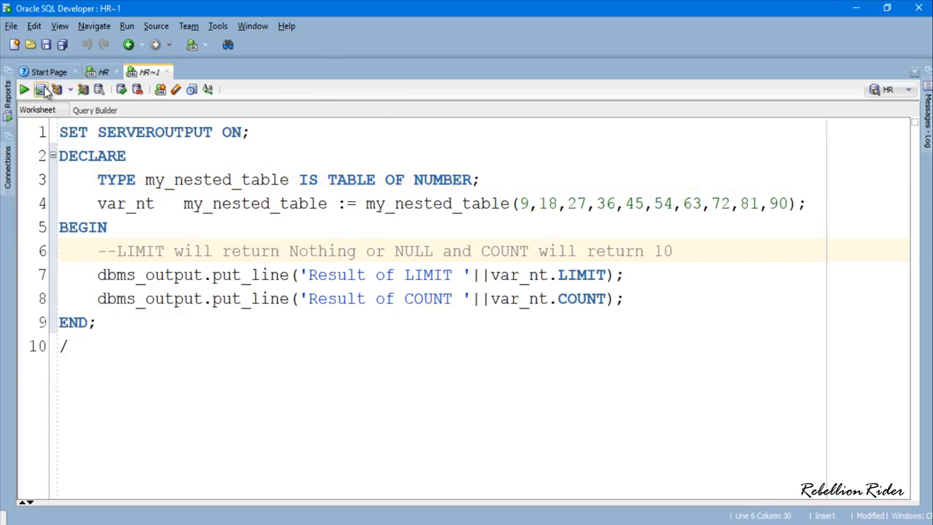
left_click(40, 89)
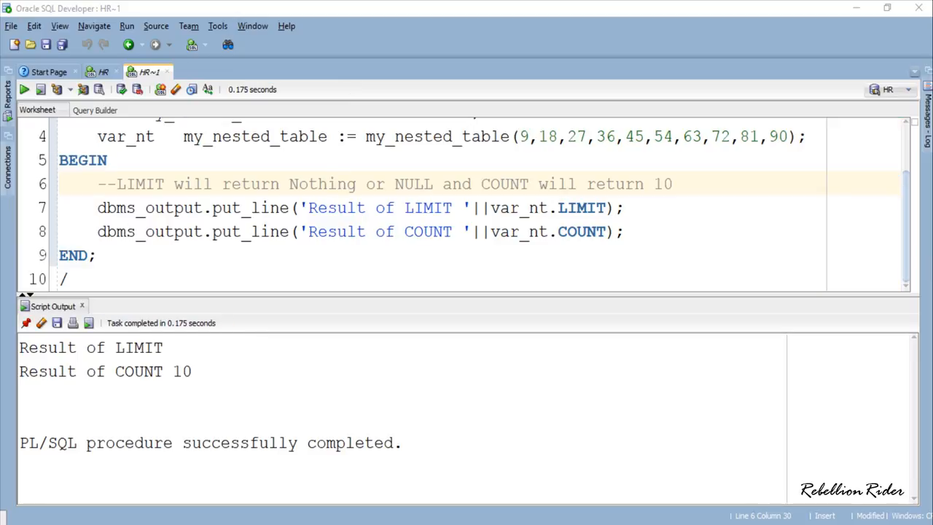
double_click(90, 348)
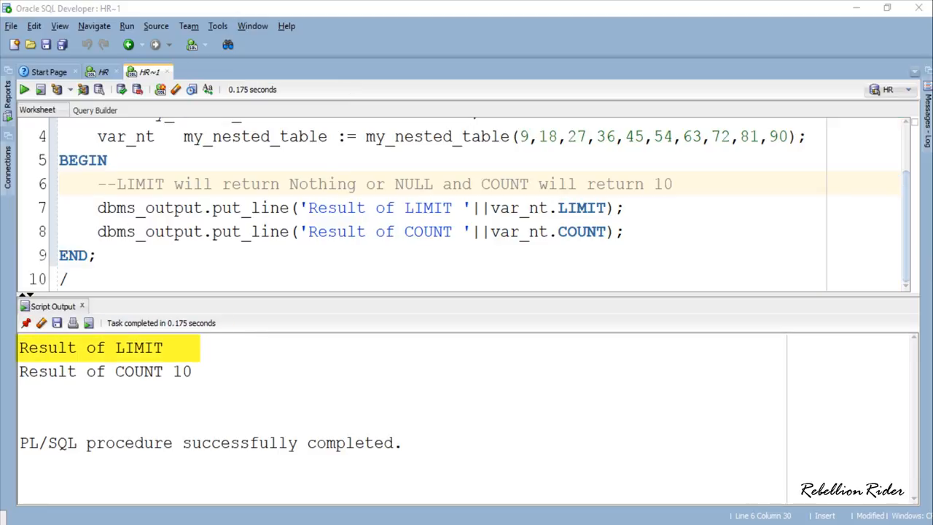